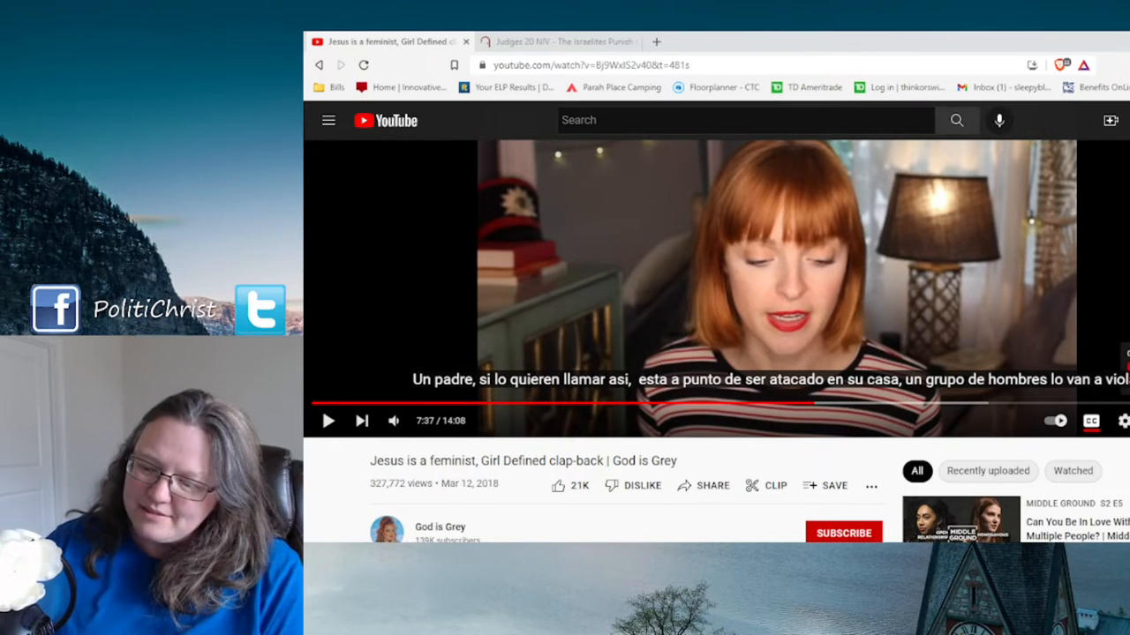
pyautogui.moveTo(329, 420)
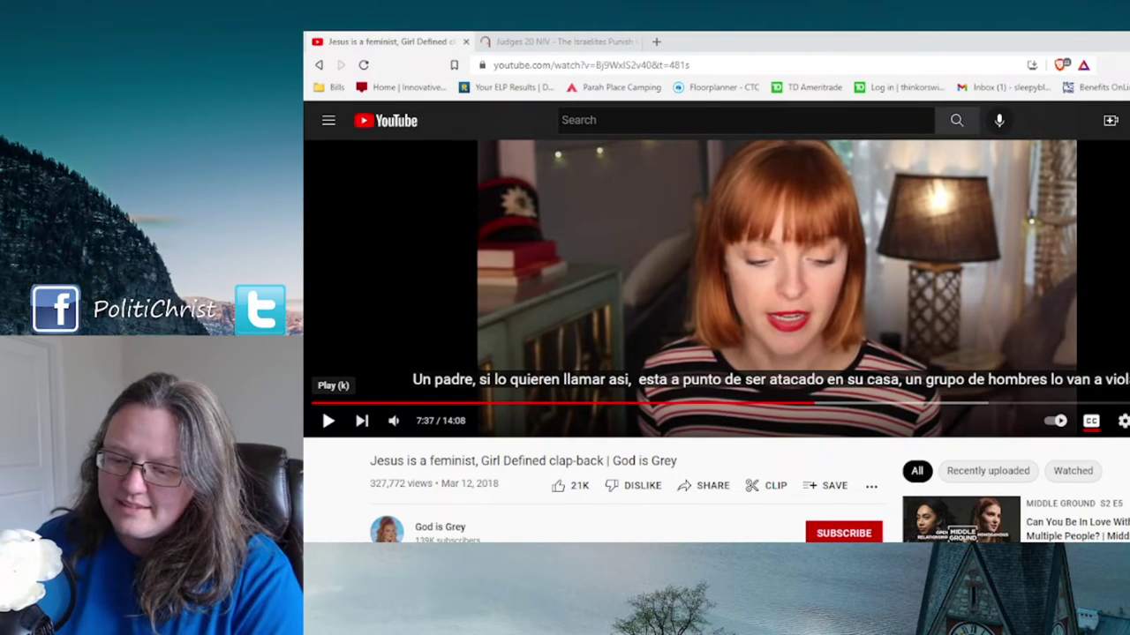
# - Resume the subtitled video, continue past 7:59, and pause it around 8:03 to comment
pyautogui.click(328, 420)
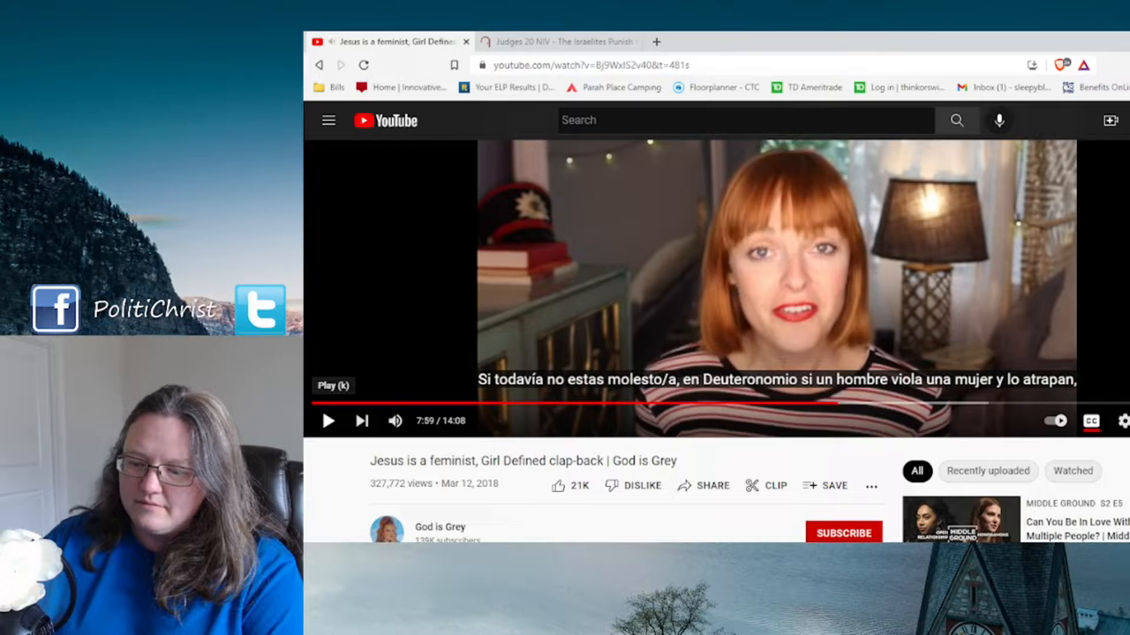
pyautogui.click(328, 420)
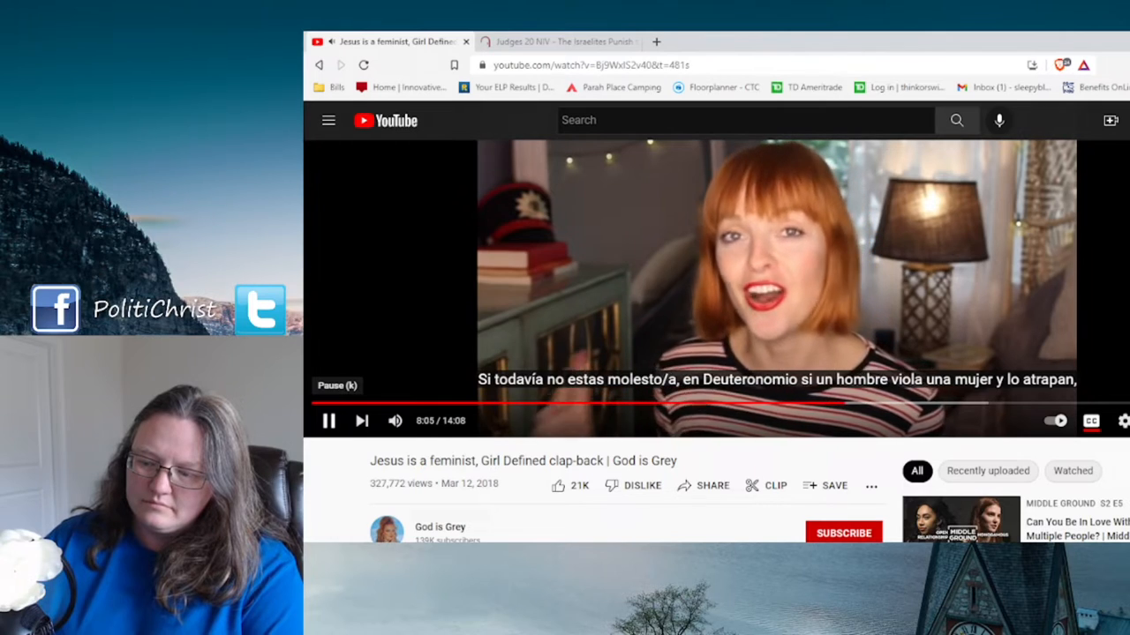
pyautogui.click(328, 420)
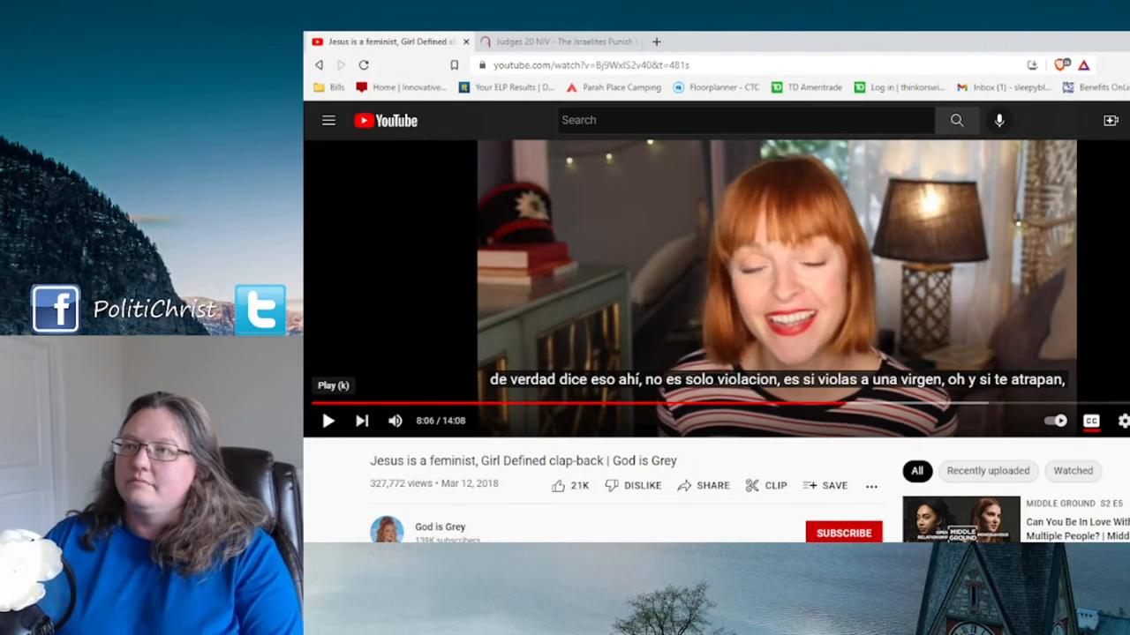
# - Resume playback from 8:06 after commenting over the paused frame
pyautogui.click(328, 420)
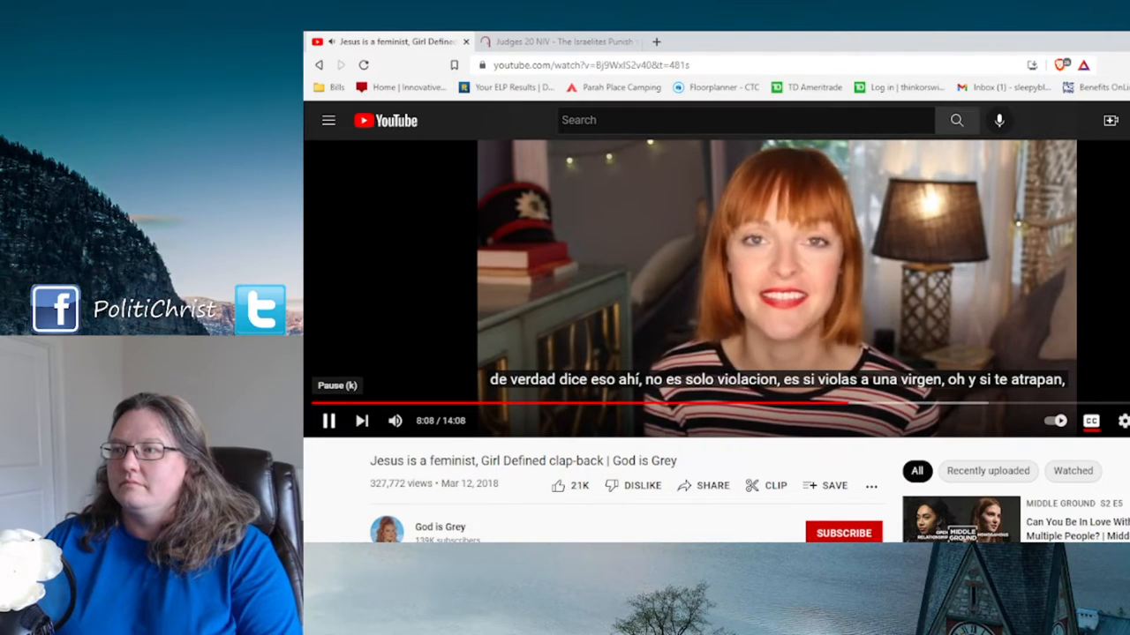